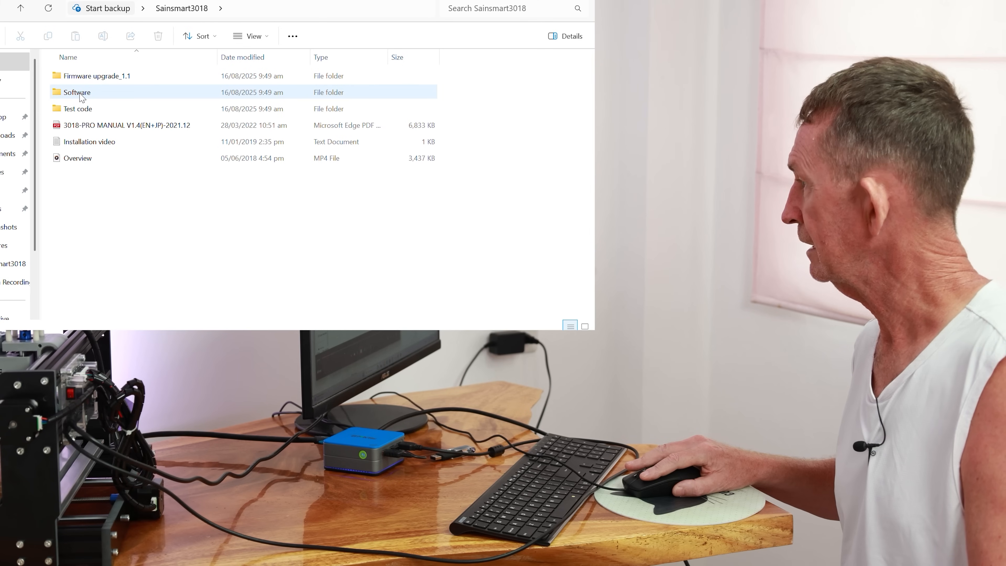
- Launch the CH340SER installer from the Software > Driver folder
left_click(77, 92)
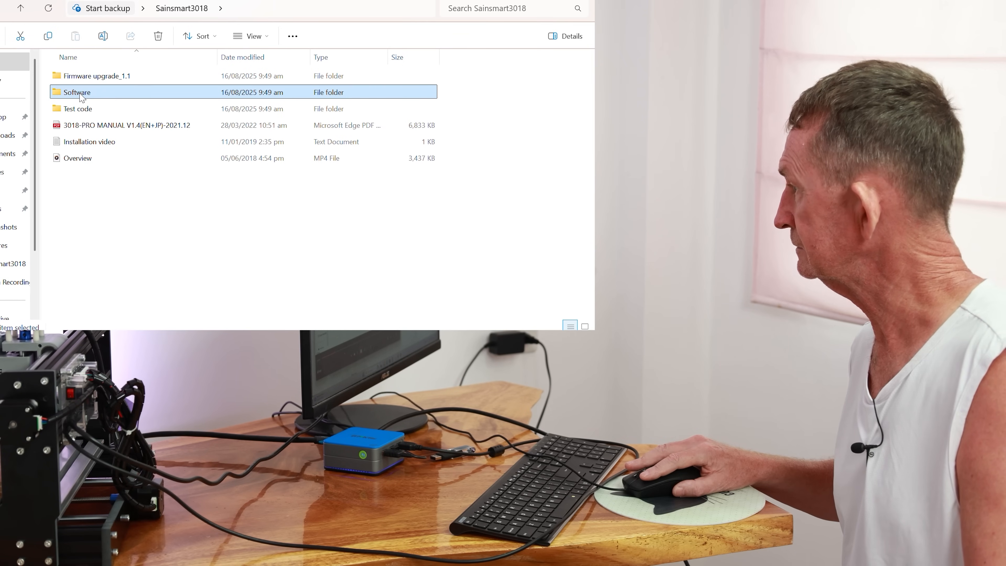
double_click(77, 92)
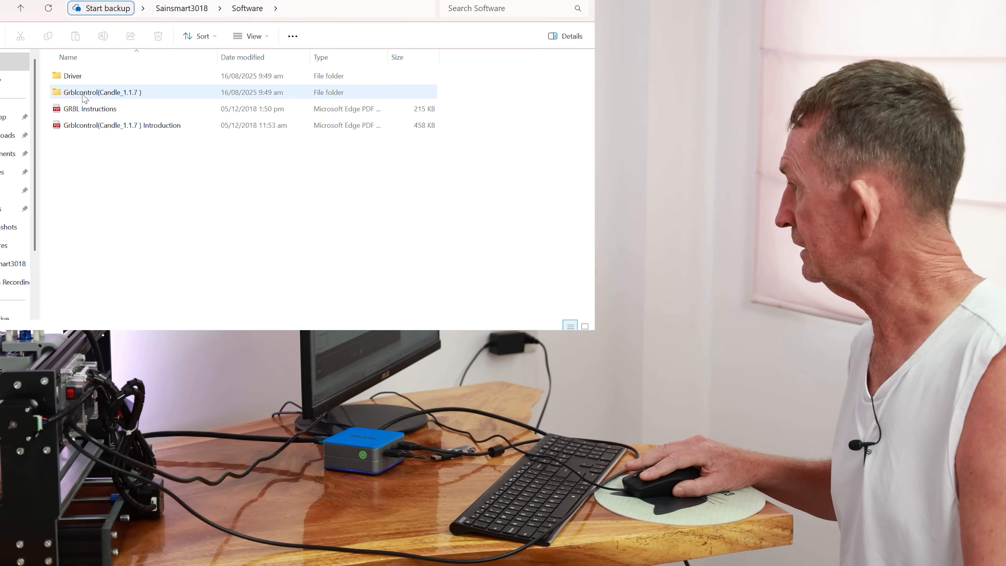
double_click(71, 75)
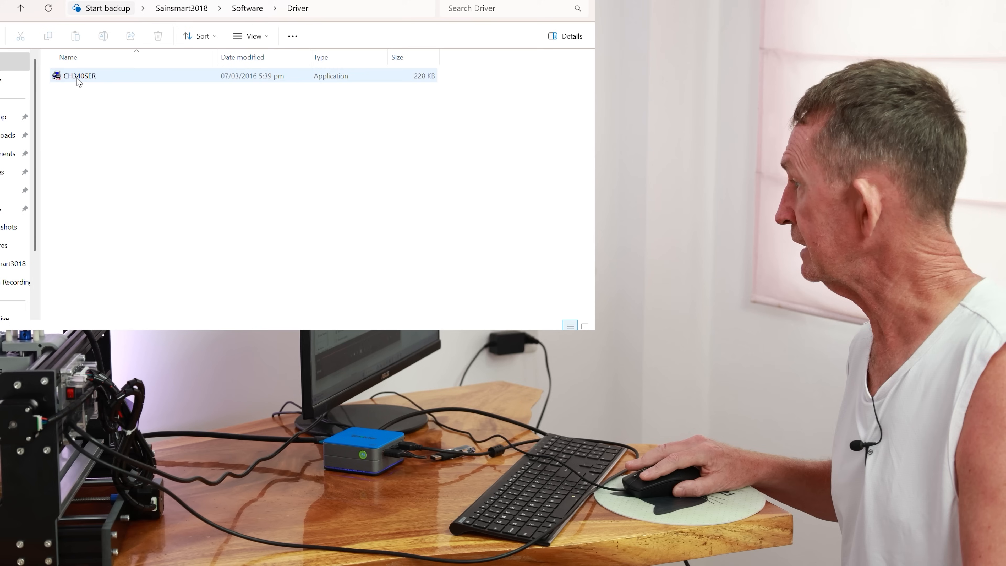
right_click(78, 75)
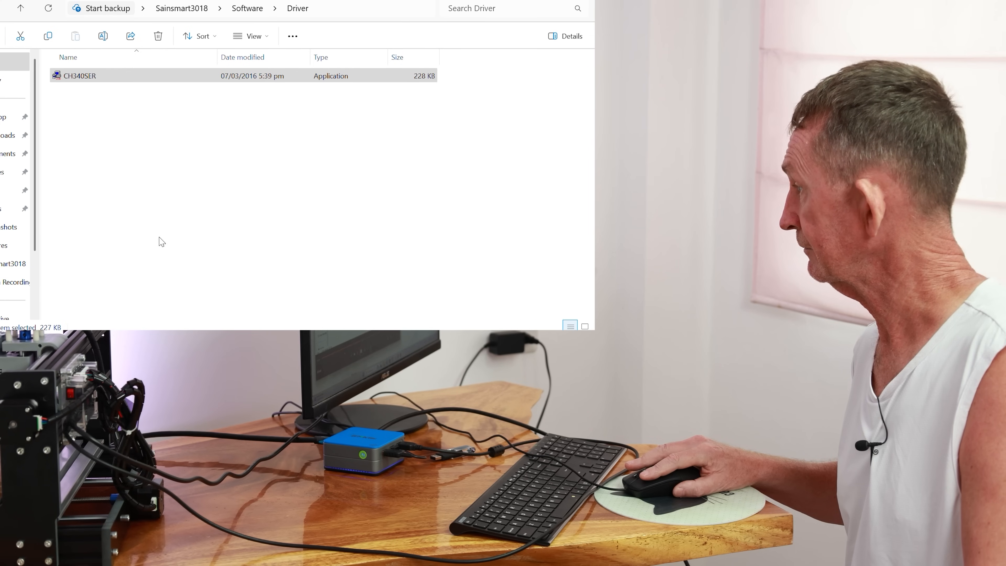
double_click(79, 76)
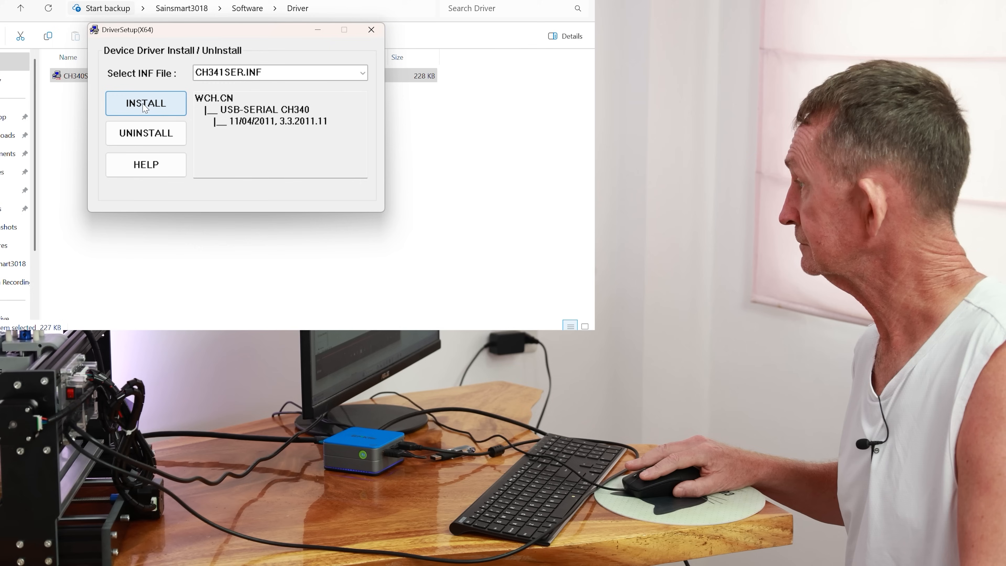
- Install the USB-SERIAL CH340 driver and dismiss the success message
left_click(146, 104)
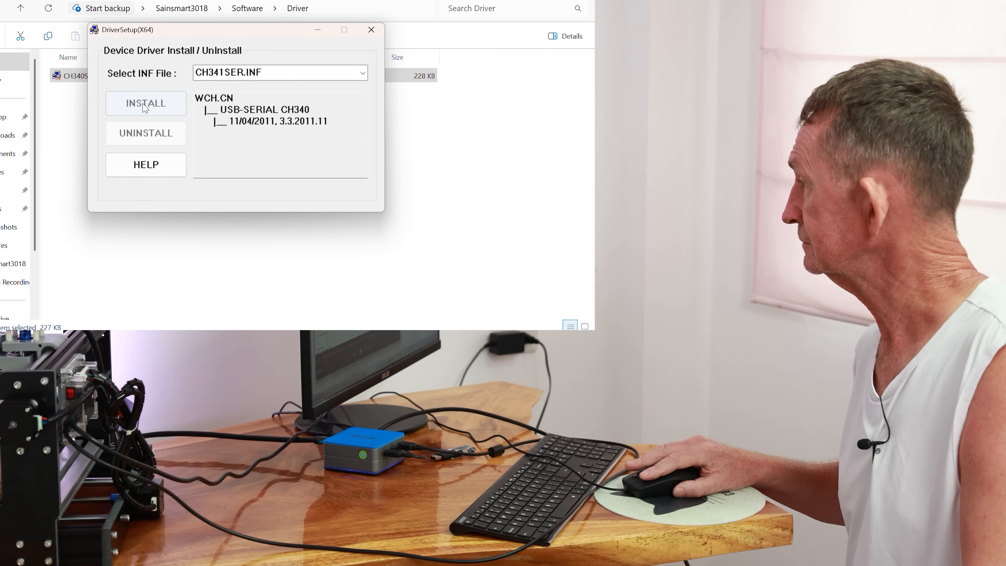
left_click(146, 103)
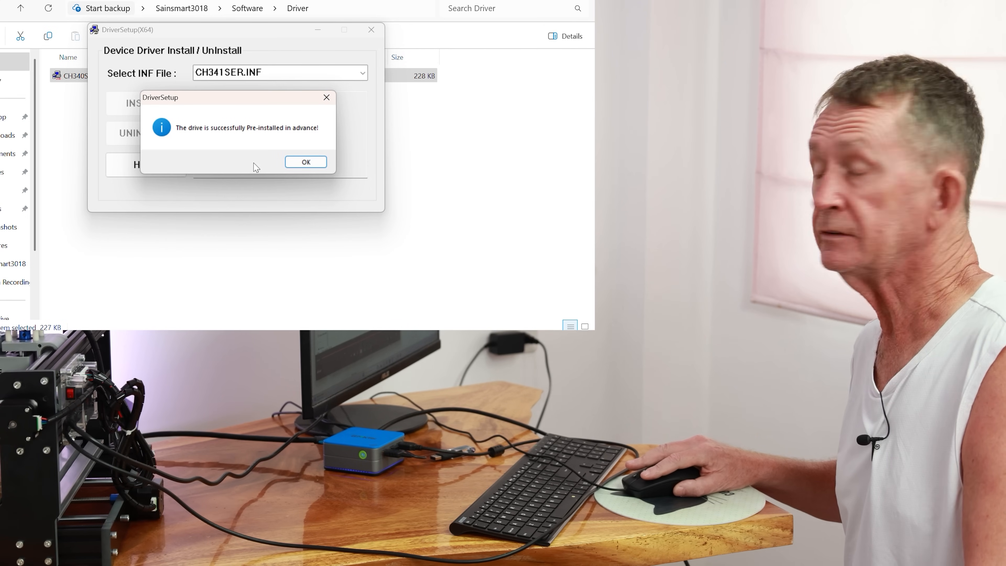
left_click(306, 162)
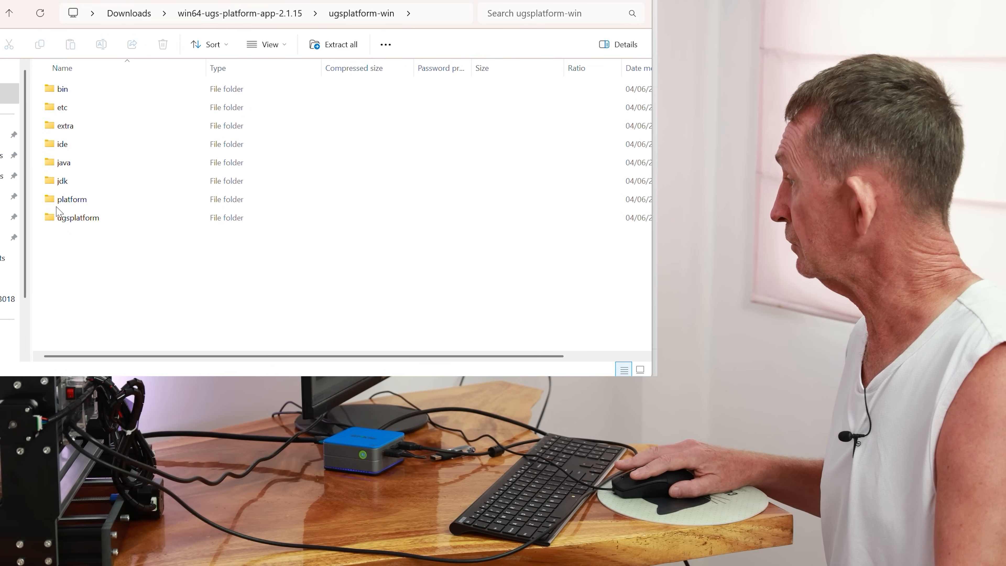
- Try running ugsplatform64 from the archive's bin folder
left_click(62, 107)
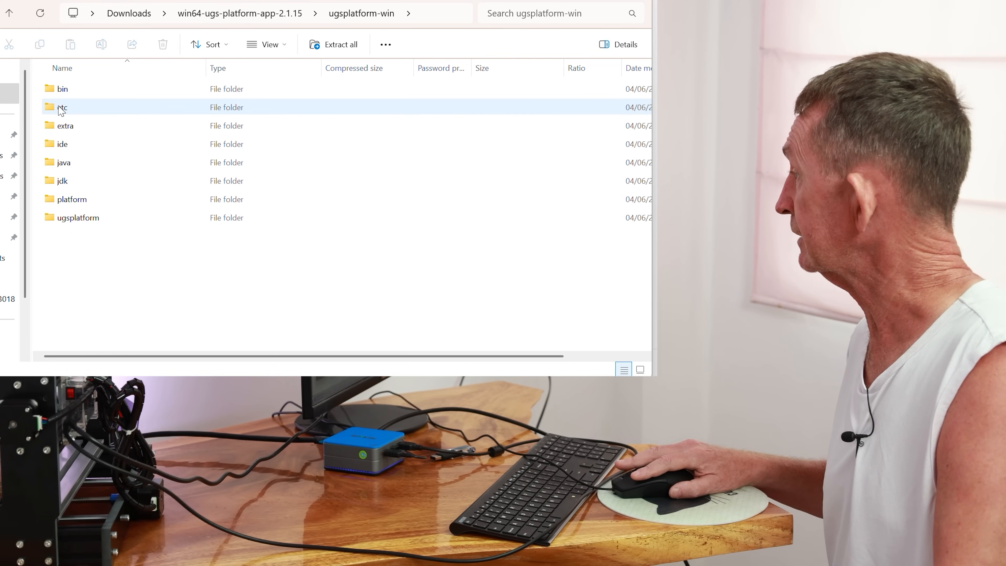
double_click(62, 88)
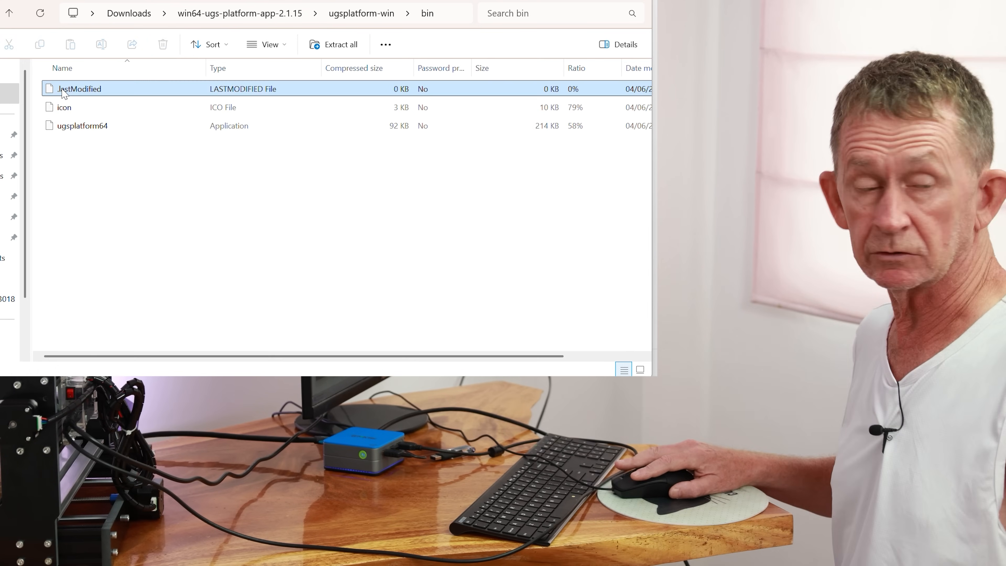
left_click(82, 125)
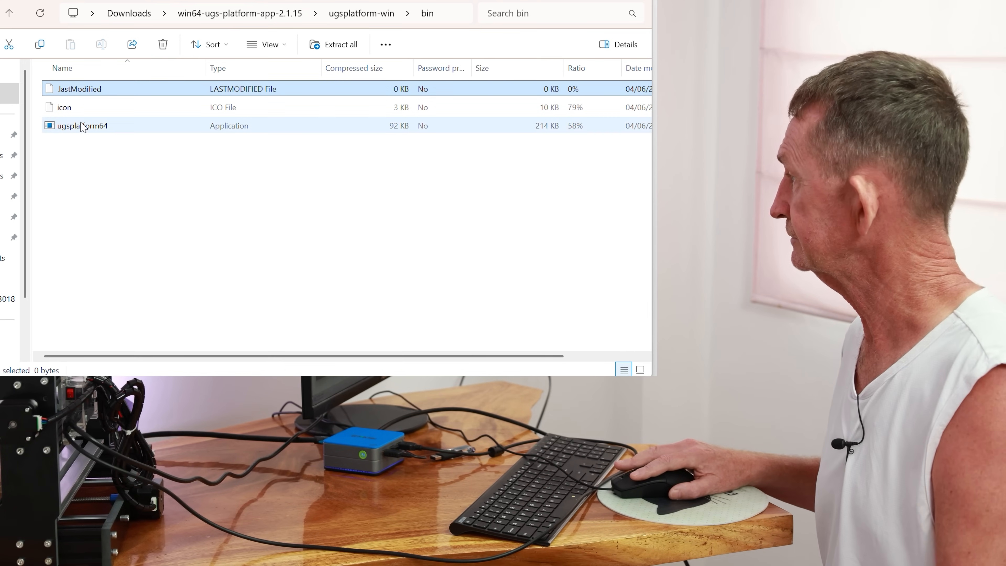
double_click(83, 125)
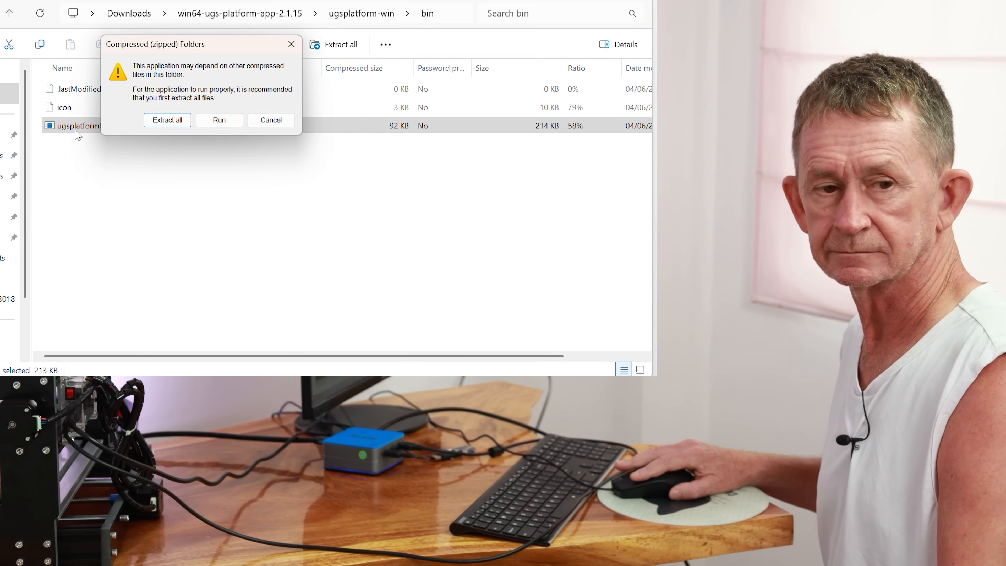
- Extract the UGS archive into Downloads and bring up actions for the extracted ugsplatform64
left_click(166, 120)
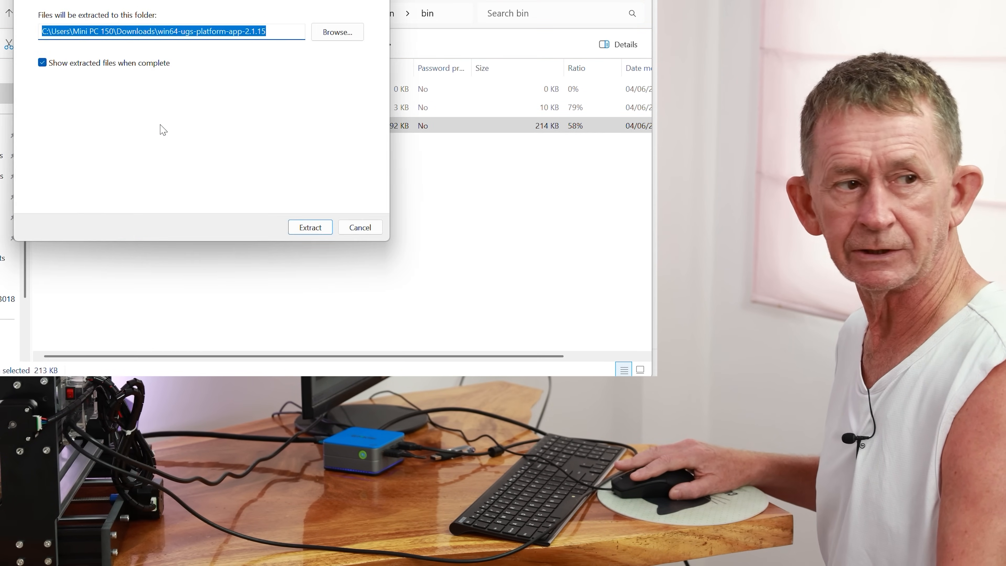
left_click(310, 227)
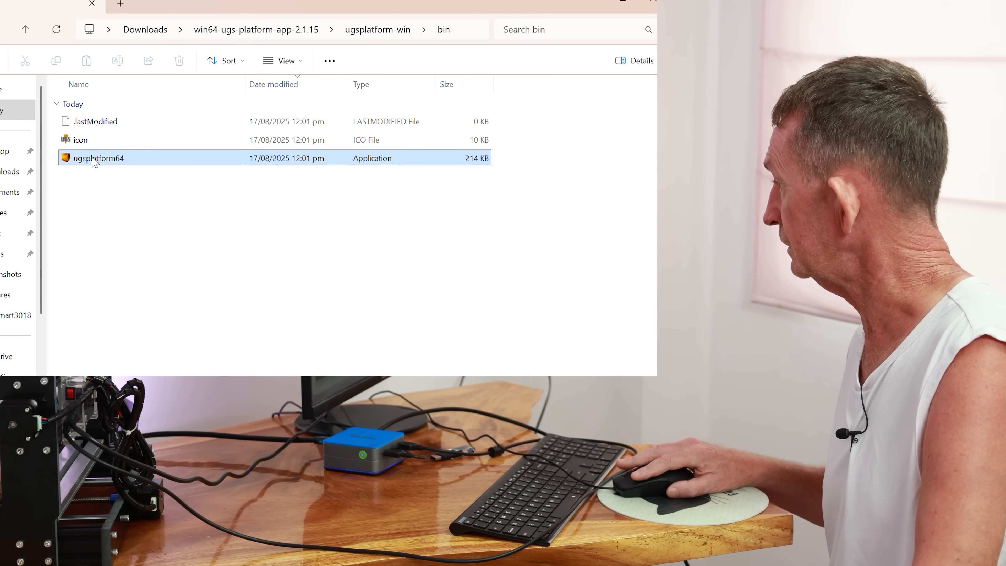
right_click(98, 158)
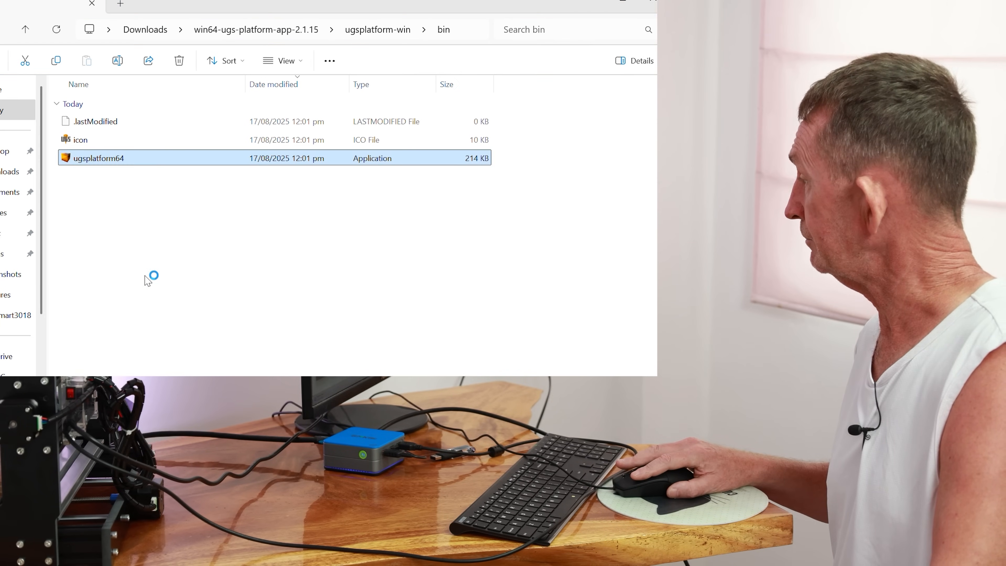
double_click(99, 158)
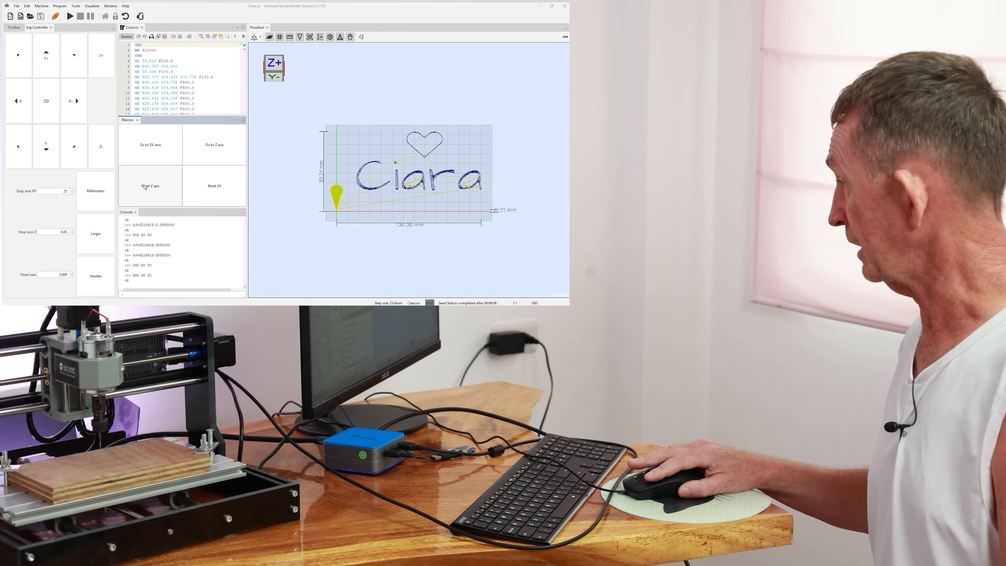
mouse_move(215, 190)
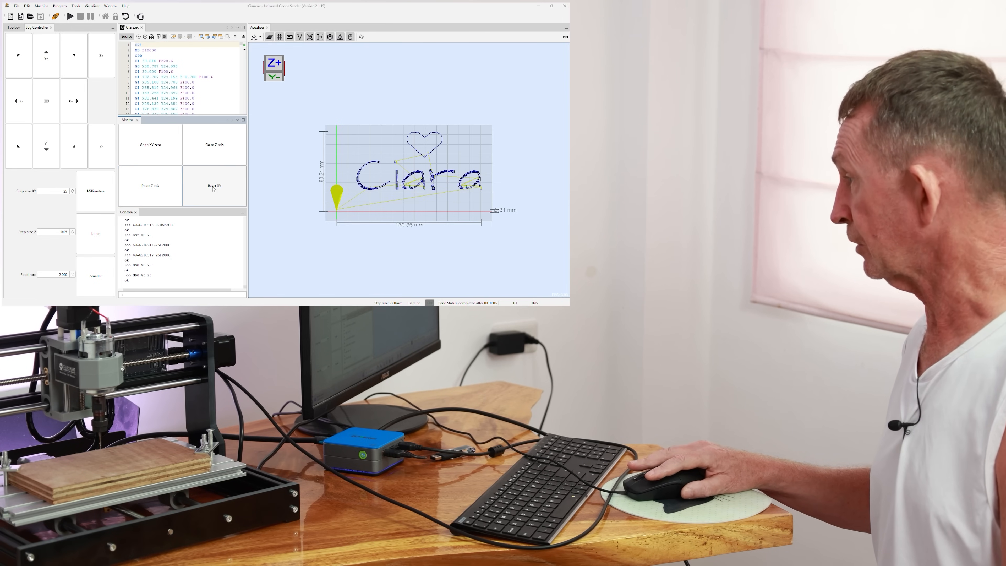
- Connect Universal Gcode Sender to the CNC machine
left_click(57, 15)
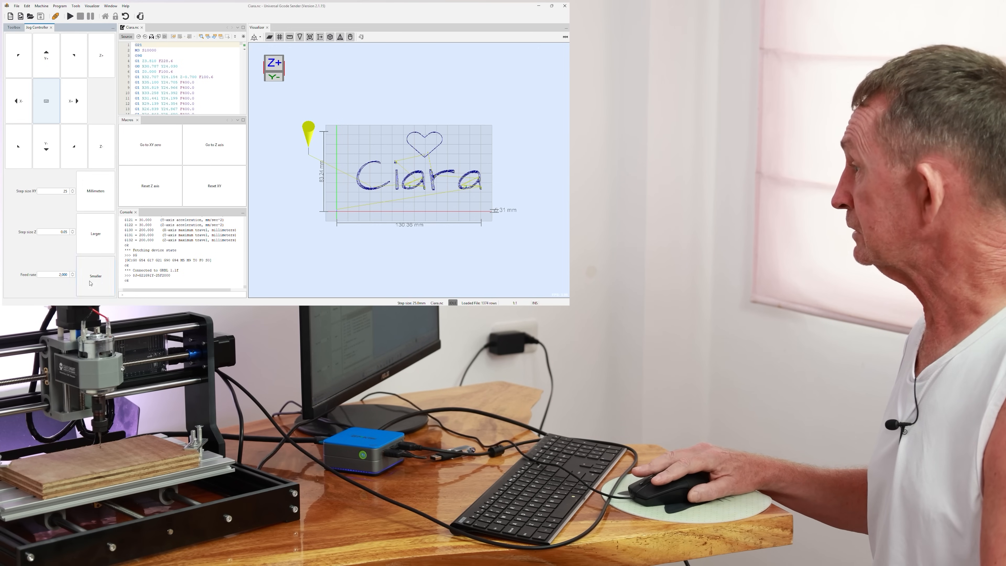
mouse_move(95, 192)
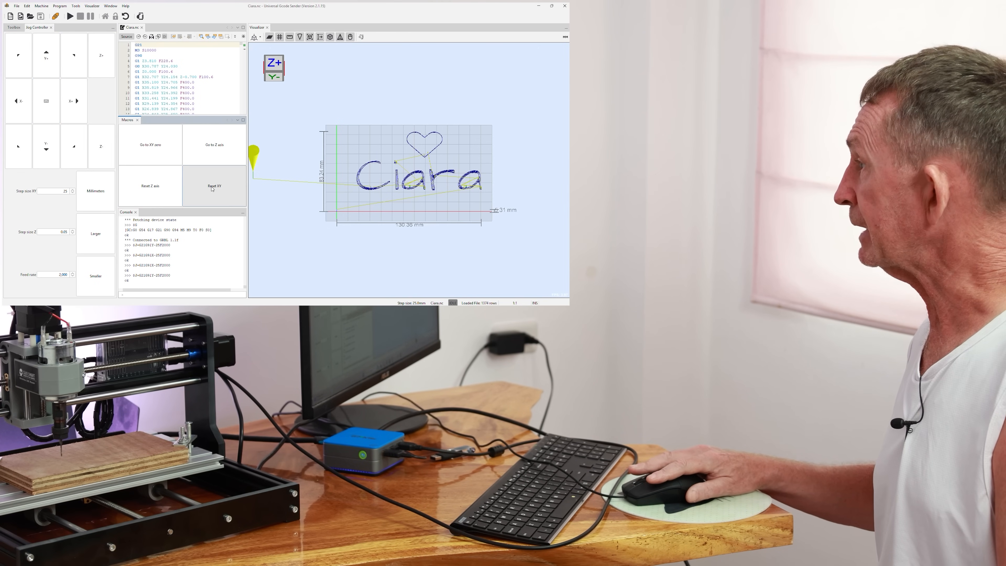
- Set XY work zero at the wood corner and jog the spindle along positive X
left_click(215, 186)
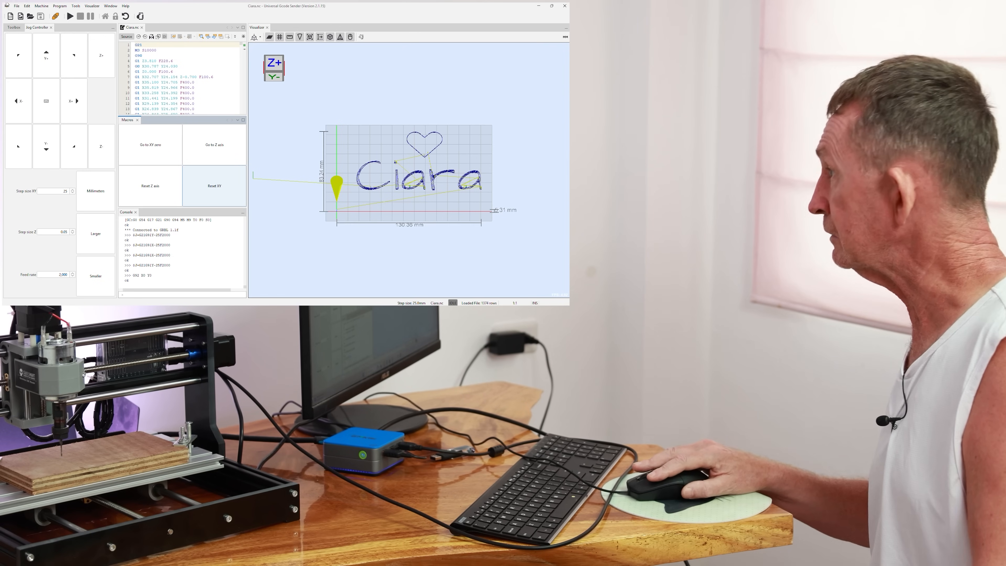
mouse_move(293, 251)
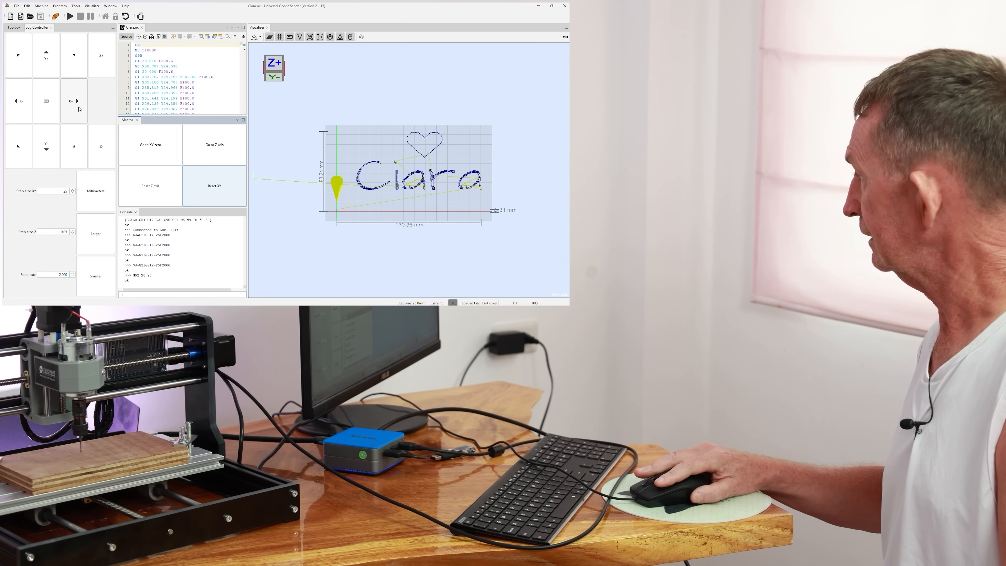
left_click(215, 186)
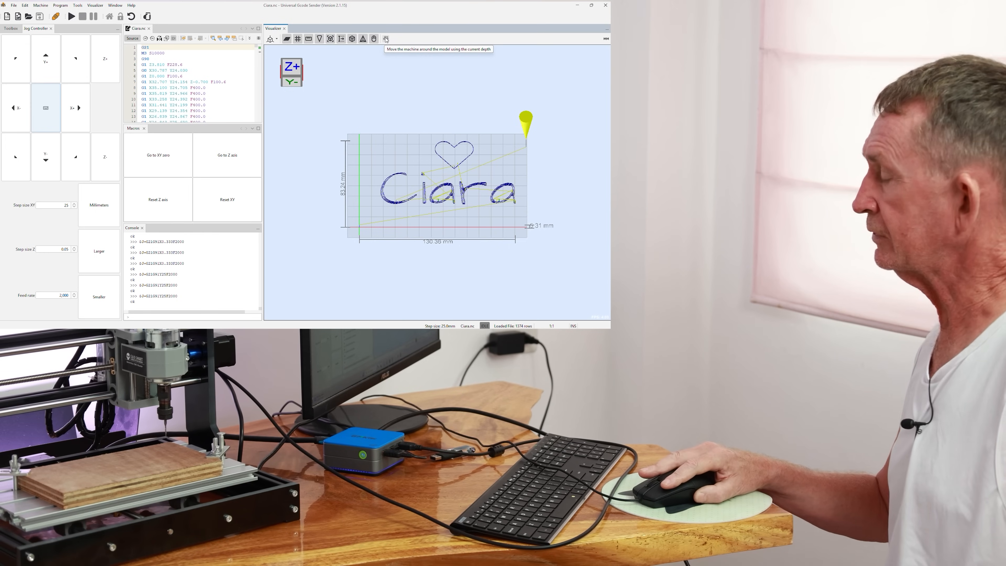
mouse_move(388, 53)
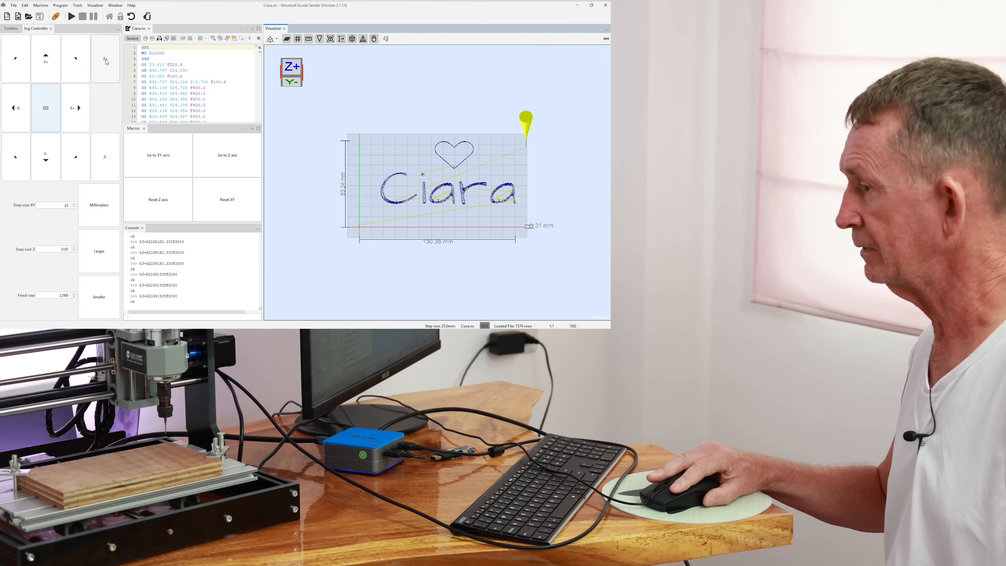
- Raise the spindle slightly and trace the Ciara design's outline over the wood
left_click(105, 60)
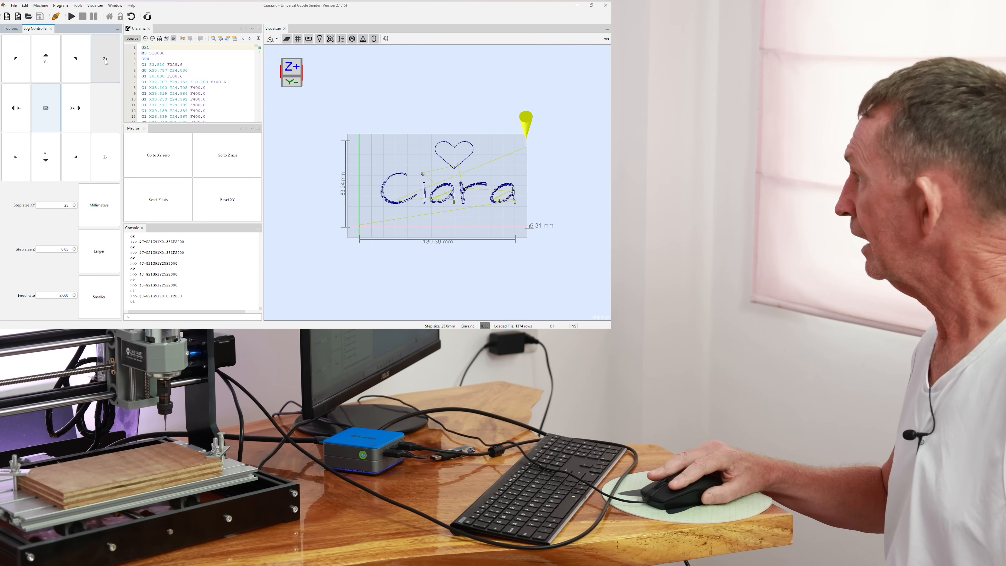
left_click(71, 15)
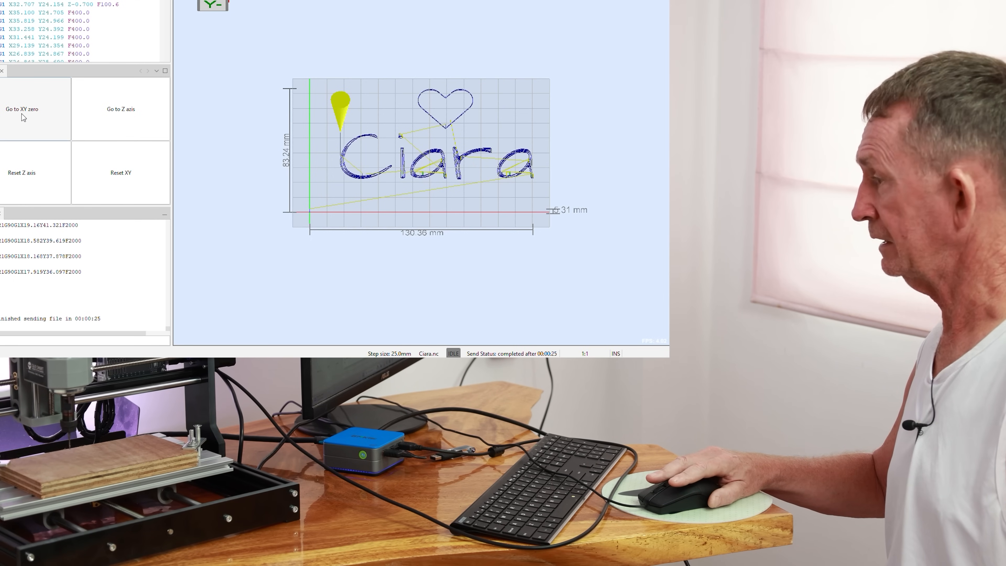
- Return the spindle to the XY work zero
left_click(21, 108)
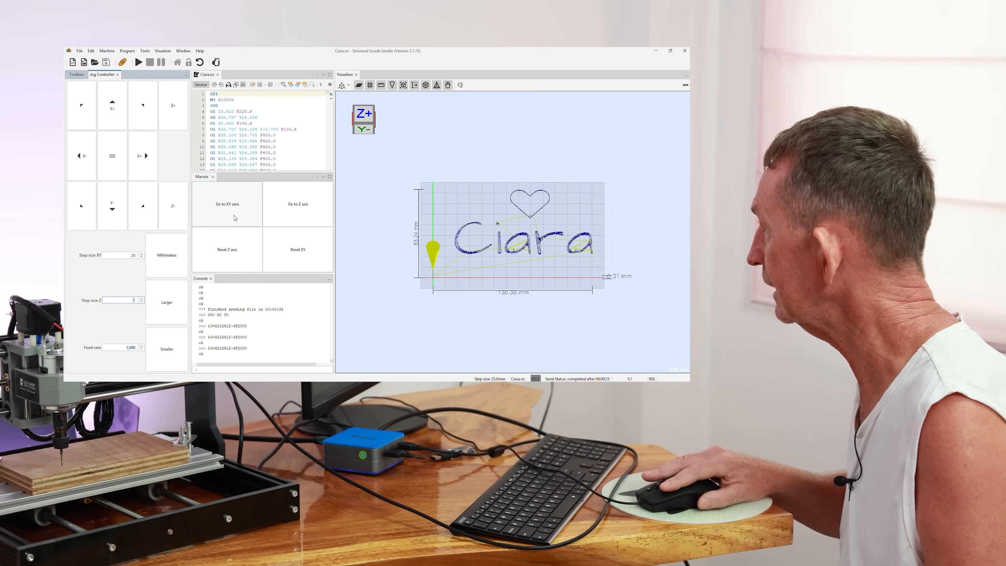
mouse_move(285, 234)
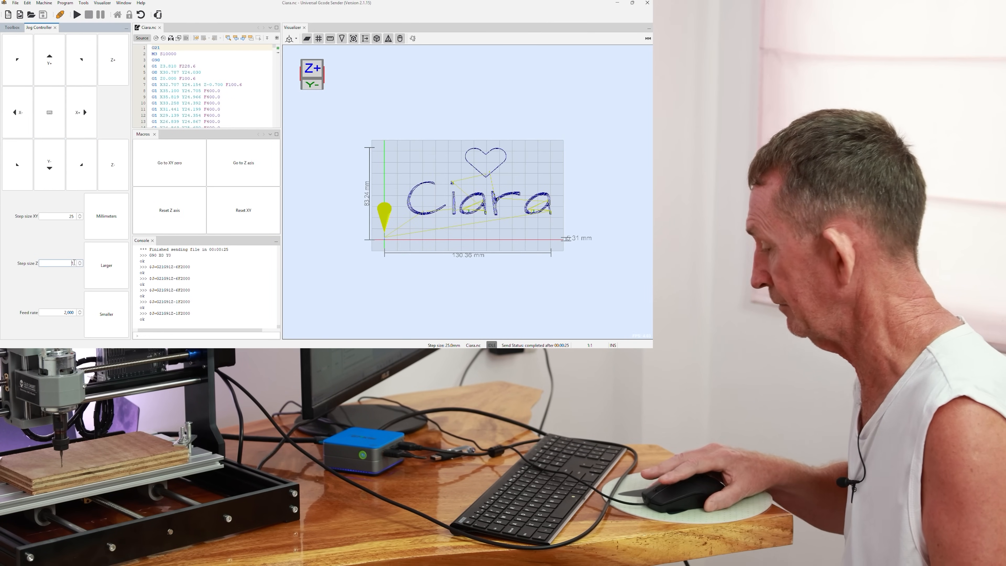
- Set the Z step size to 1 mm for lowering the bit
type("1")
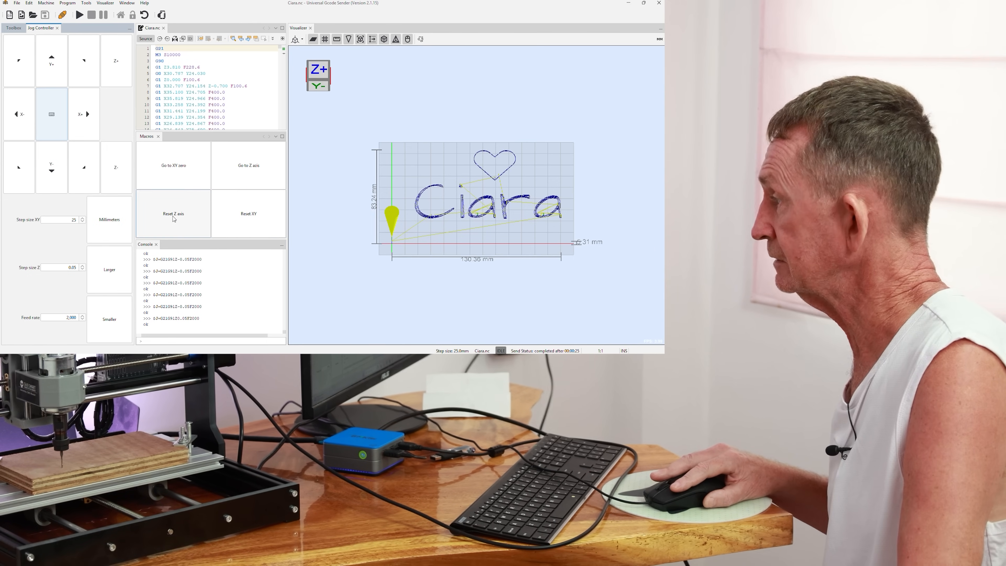
left_click(174, 214)
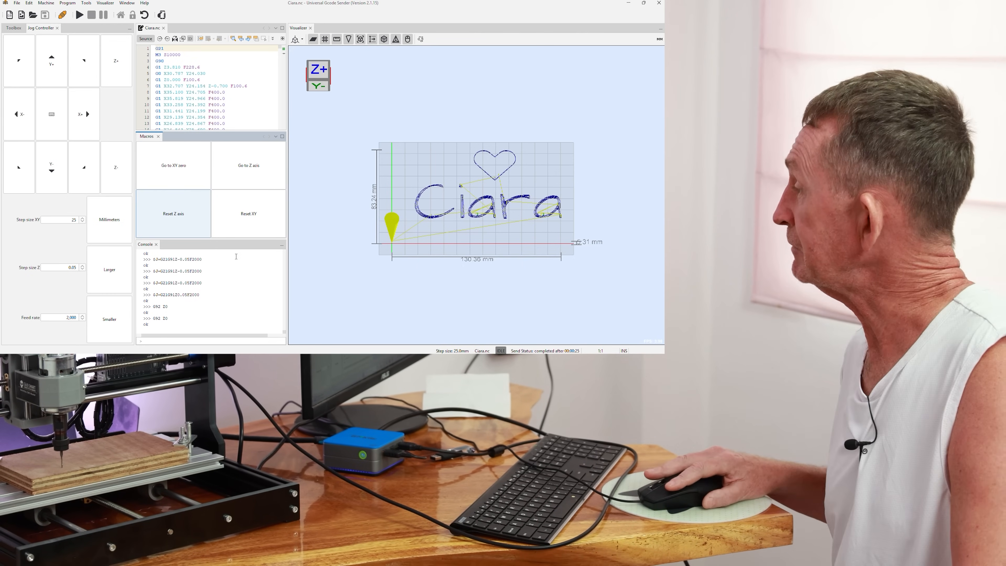
left_click(248, 214)
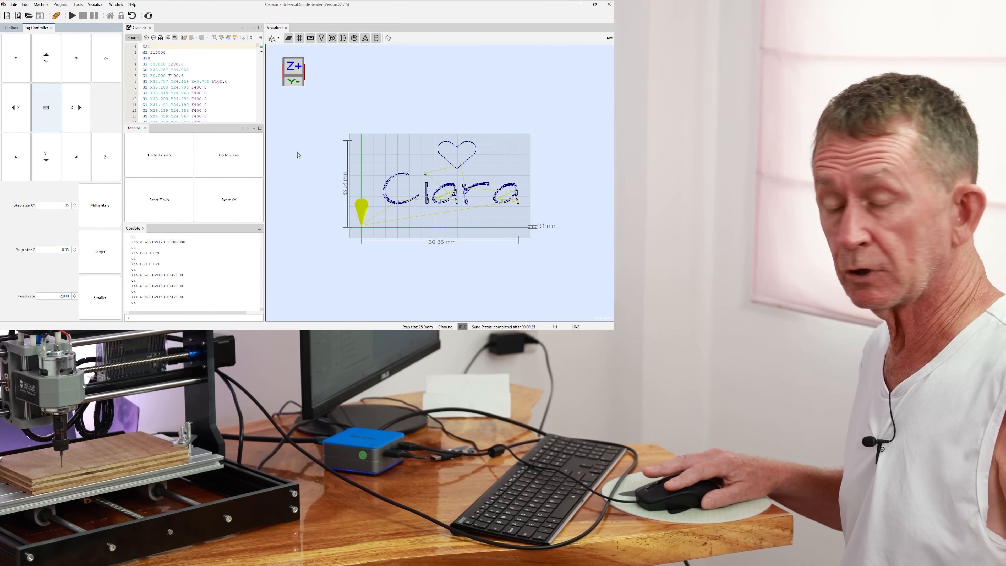
mouse_move(288, 151)
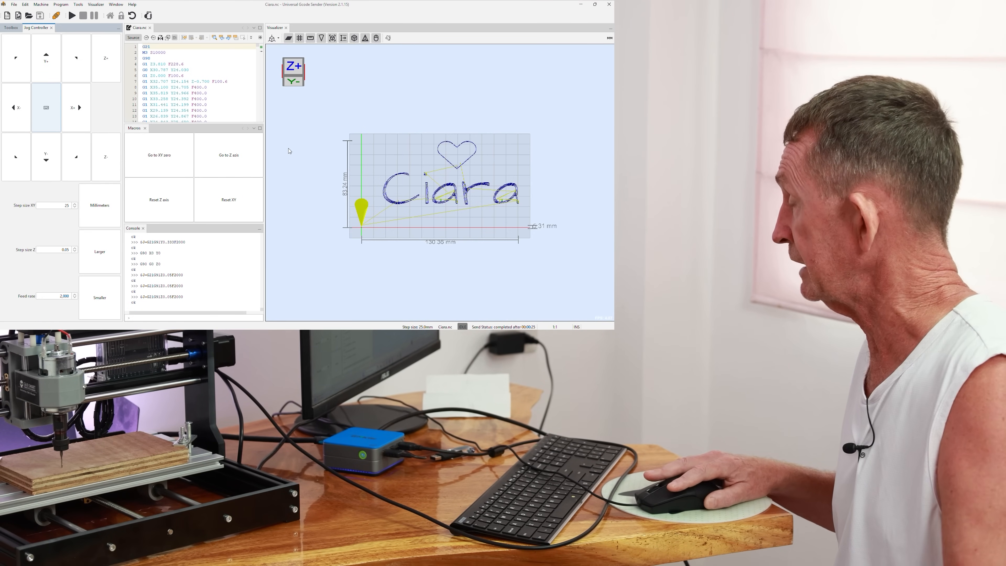